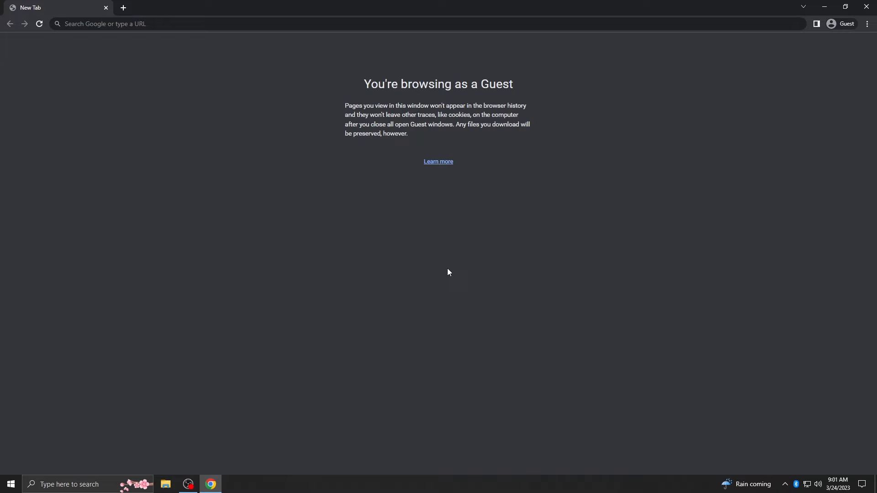
Enter the Garmin website address in Chrome's address bar to reach the Garmin Express page.
click(215, 24)
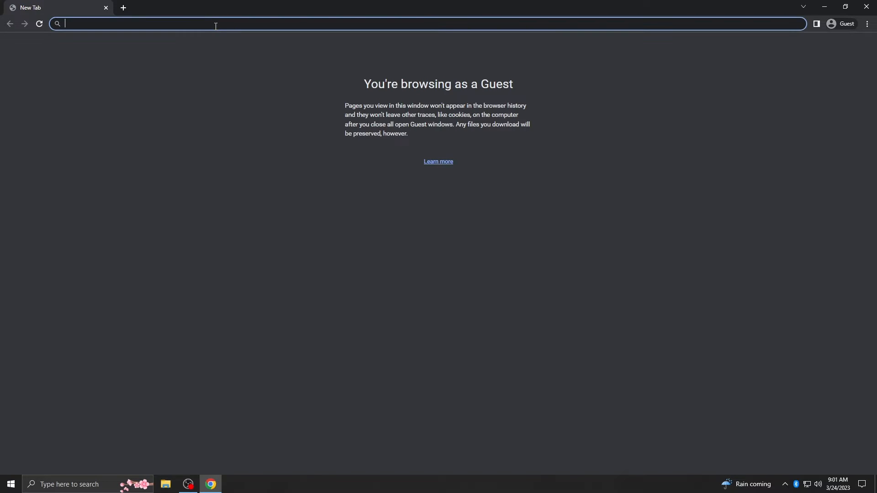
text(www.ga)
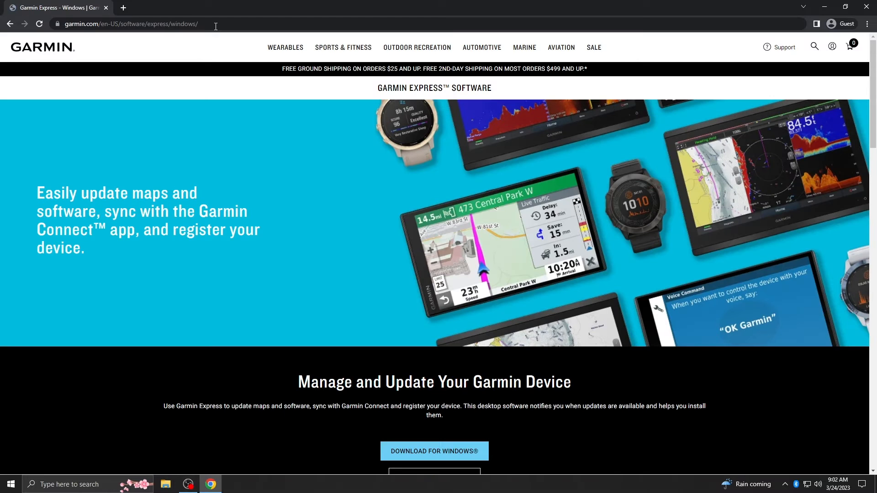
Follow the 'read step-by-step instructions' link under How to Install to the Garmin Express install guide.
scroll(down, 3)
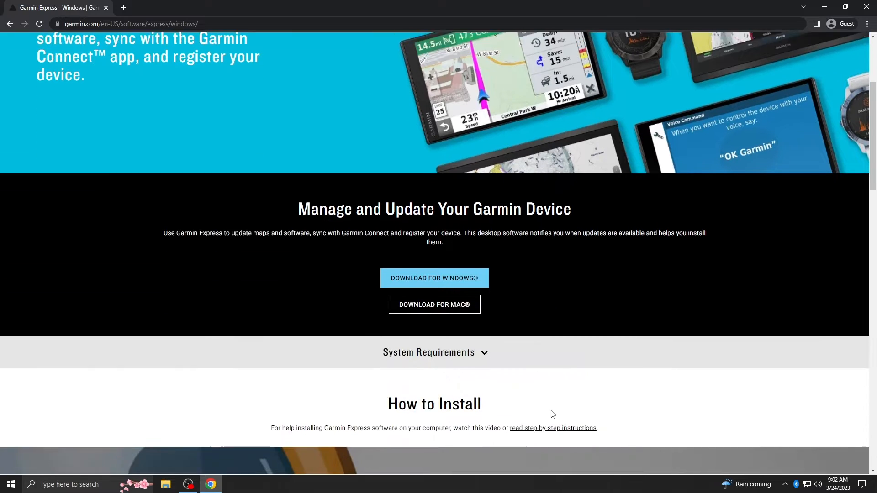
scroll(down, 3)
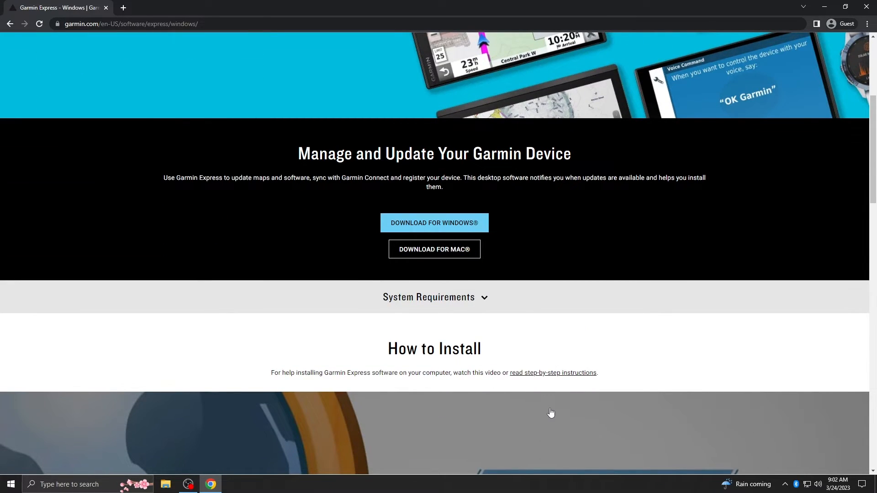
click(553, 373)
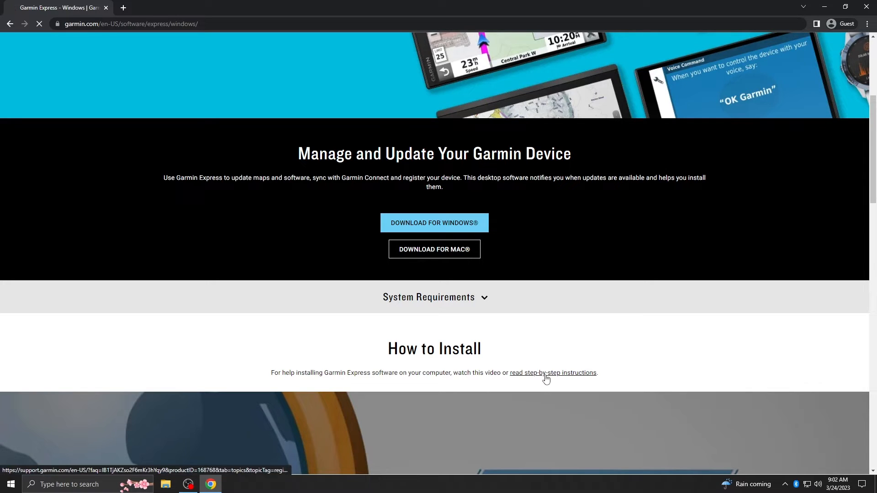
click(553, 373)
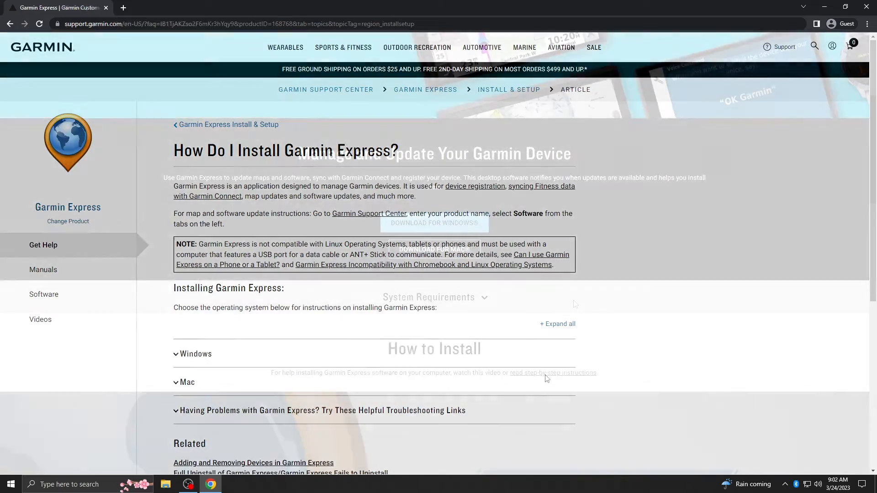
click(435, 223)
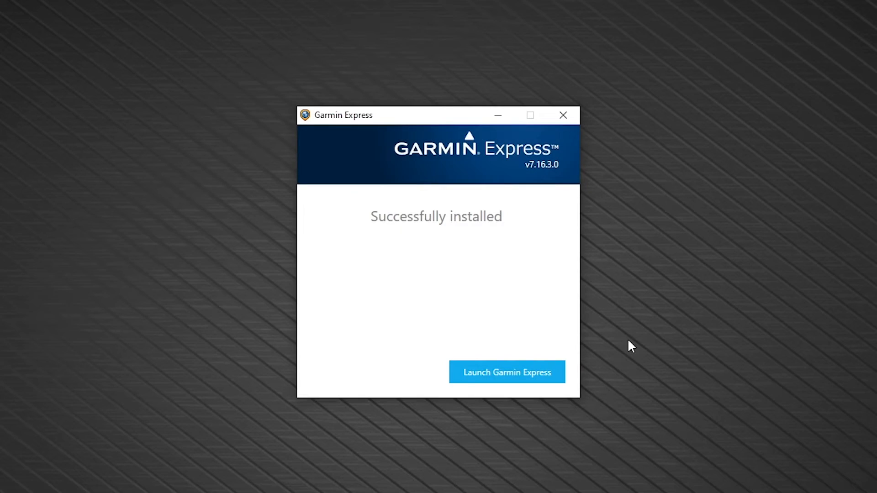
Launch Garmin Express from the installer so its empty device list appears.
click(508, 372)
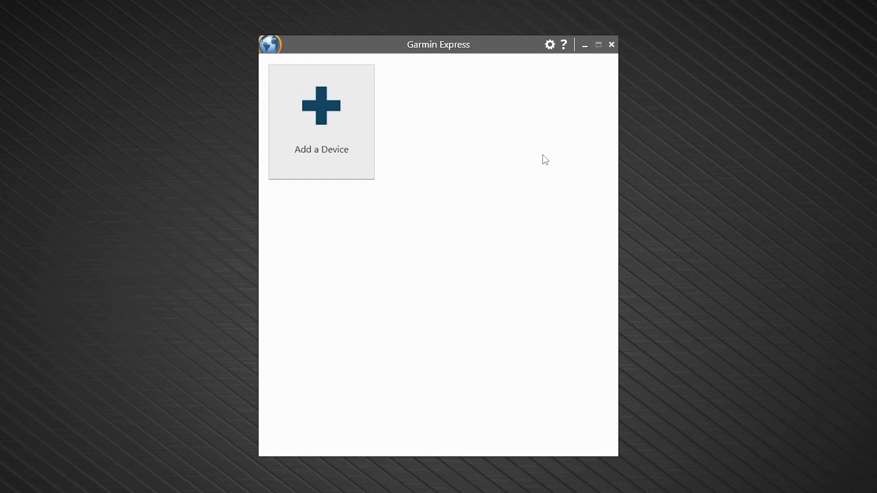
Search for connected devices and add the found Alpha 300 handheld.
click(321, 121)
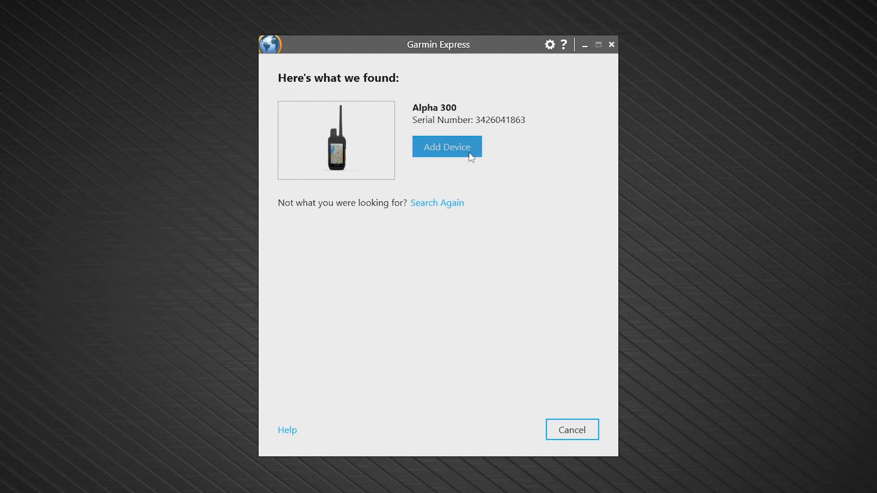
click(446, 146)
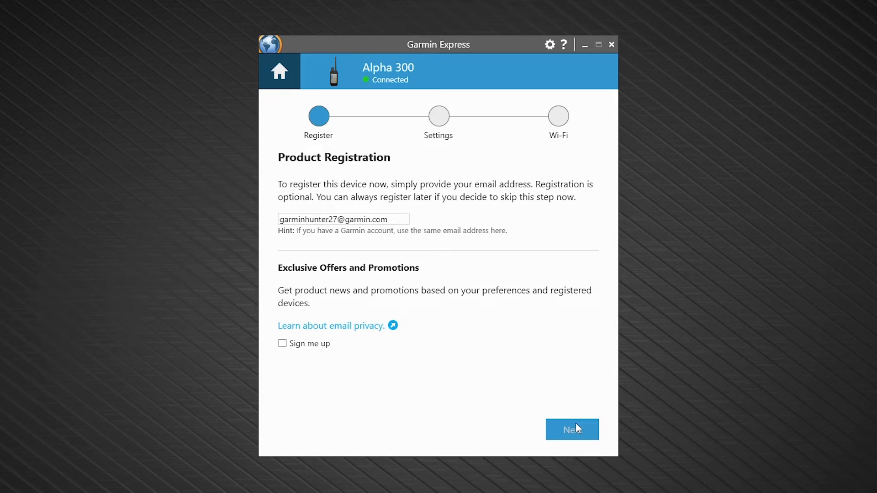
Submit the Alpha 300 product registration and keep the nickname 'Alpha 300'.
click(572, 430)
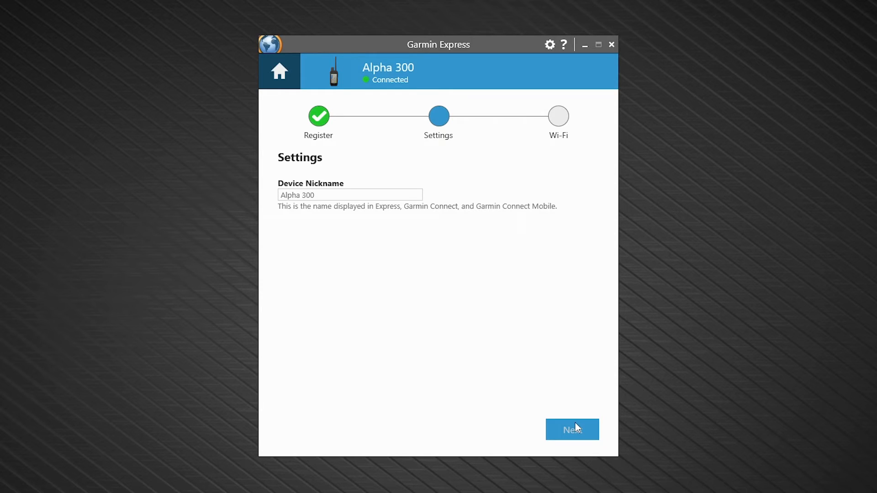
click(572, 429)
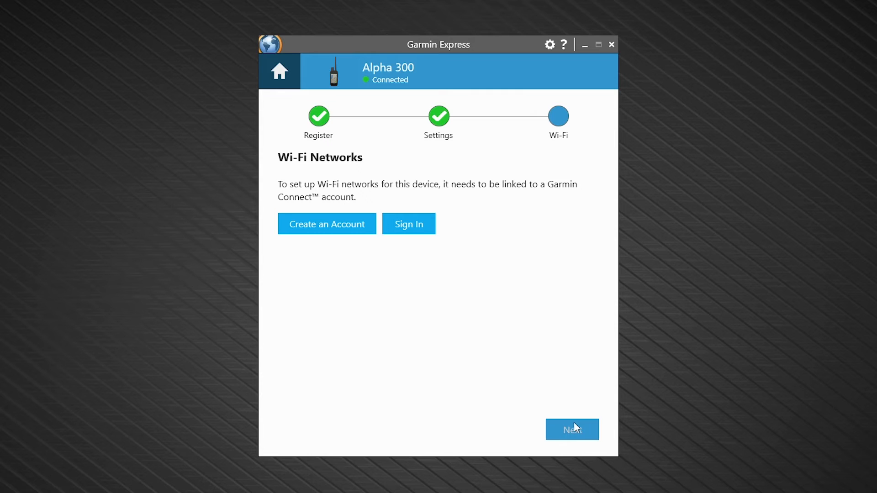
Sign in, find nearby networks, save the Wi-Fi password to the Alpha 300 and finish setup.
click(408, 224)
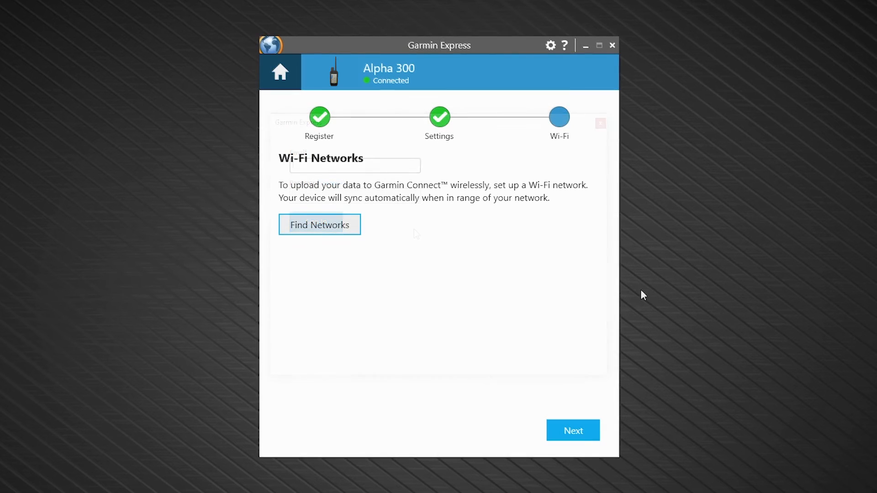
click(320, 225)
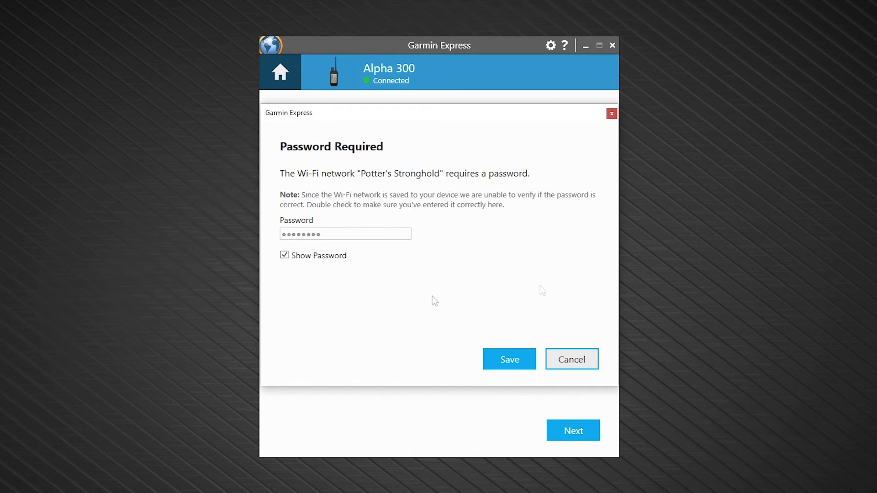
click(509, 359)
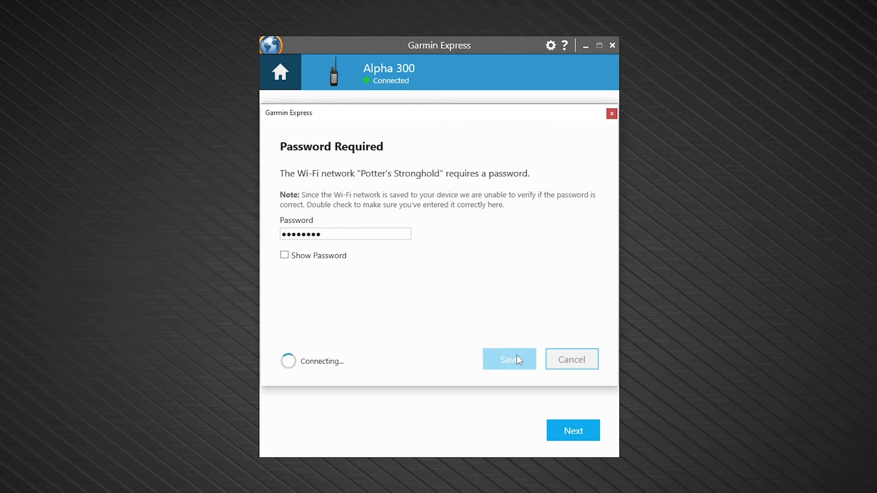
click(509, 359)
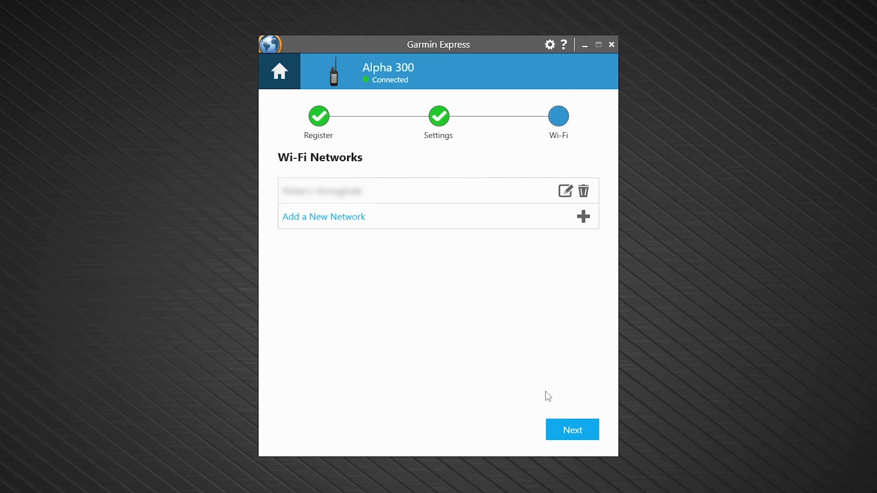
click(572, 430)
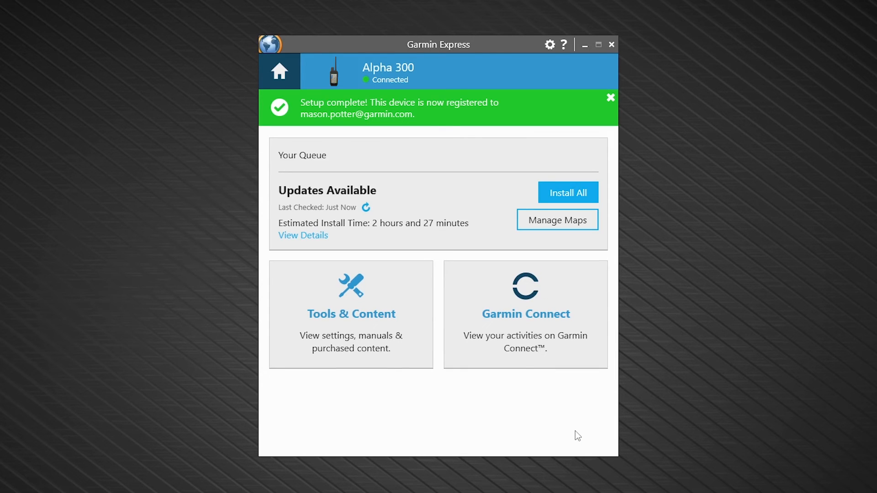
Dismiss the setup banner, install all updates and accept the software license terms.
click(611, 98)
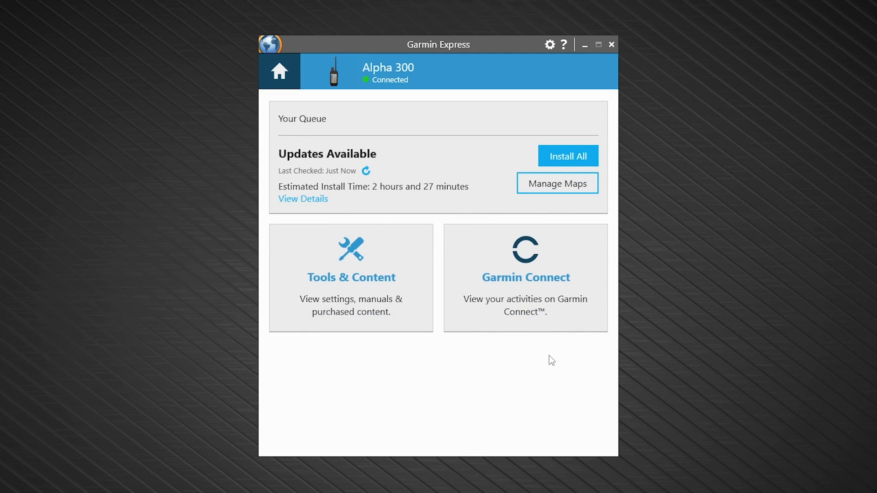
mouse_move(550, 313)
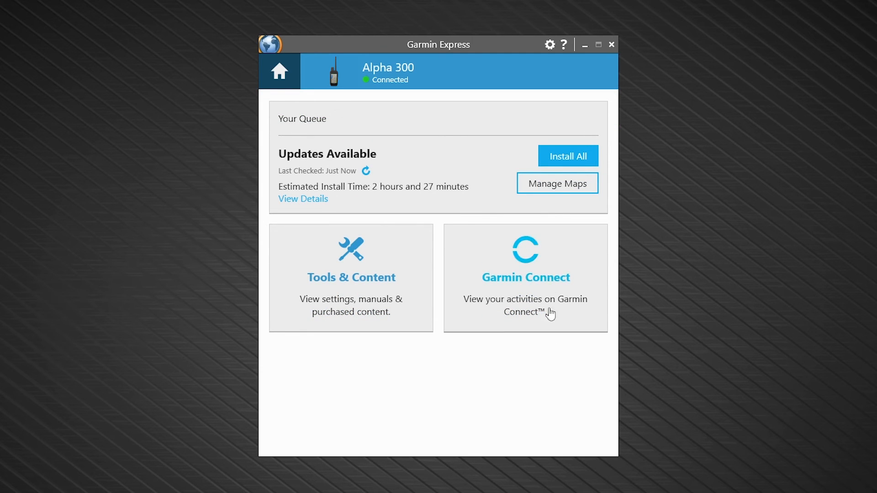
click(568, 155)
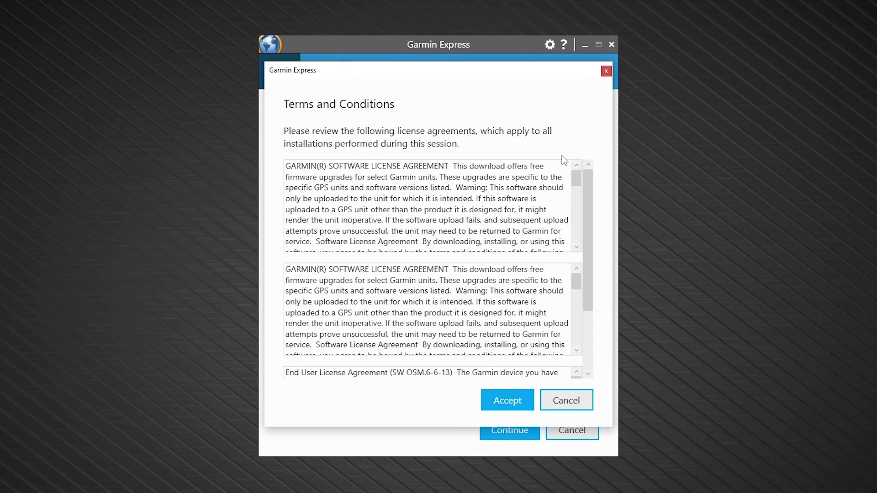
click(507, 400)
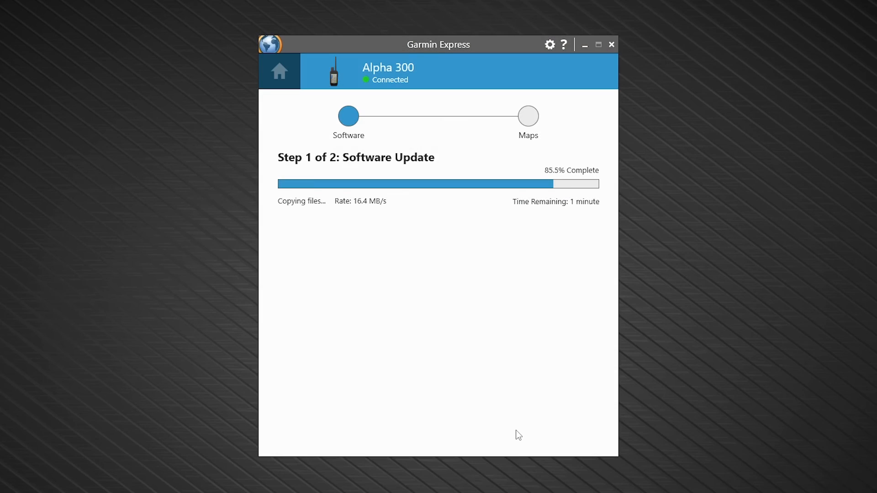